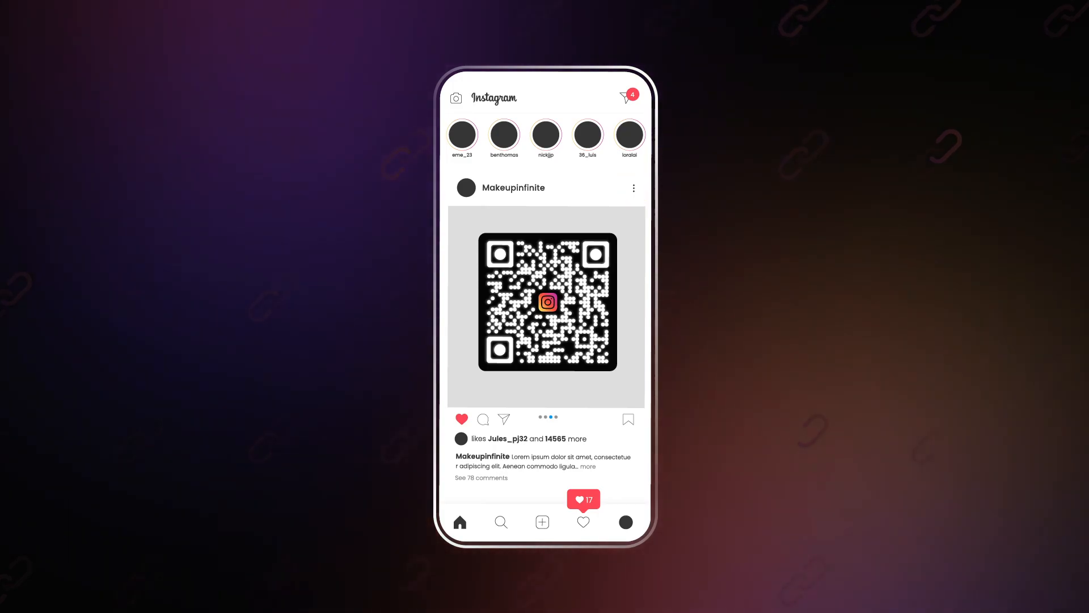
Start a new QR code and browse the category gallery down to Website URL.
left_click(633, 187)
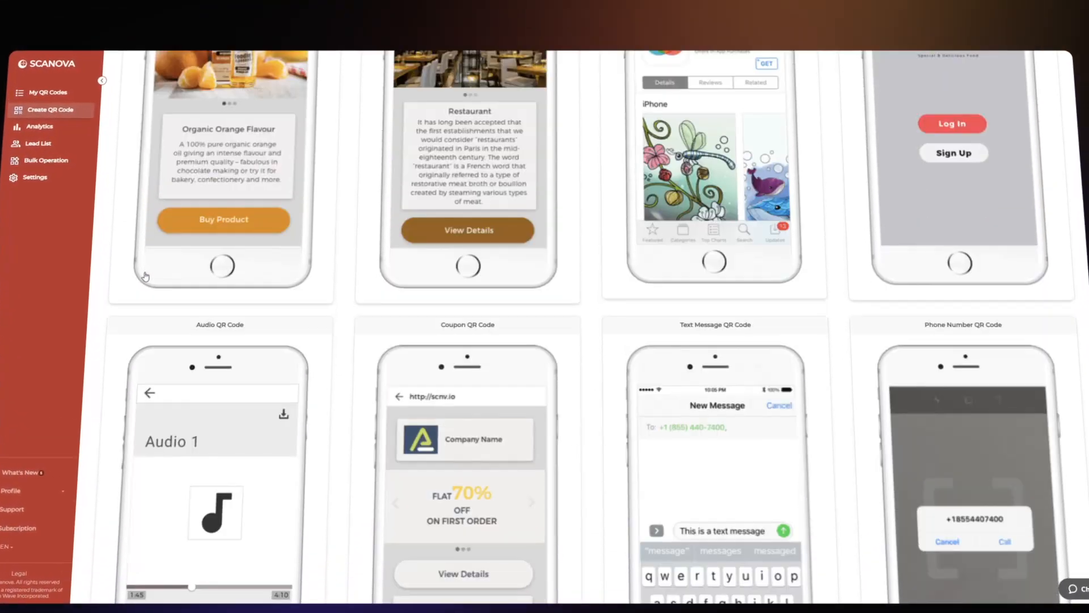
scroll("down", 3)
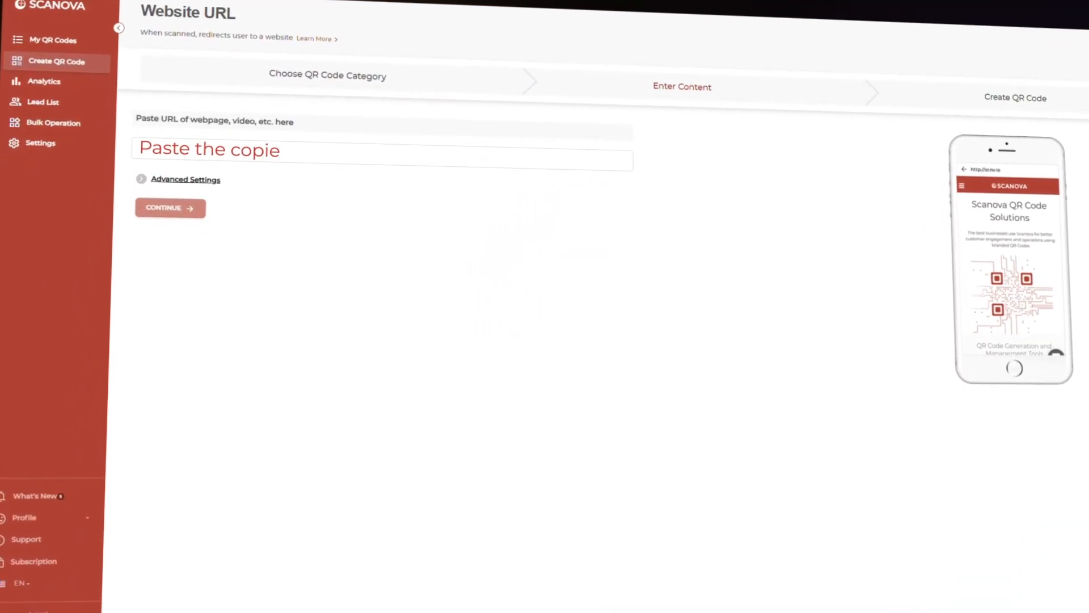
Enter the copied Instagram post link as the Website URL and continue.
type("d link")
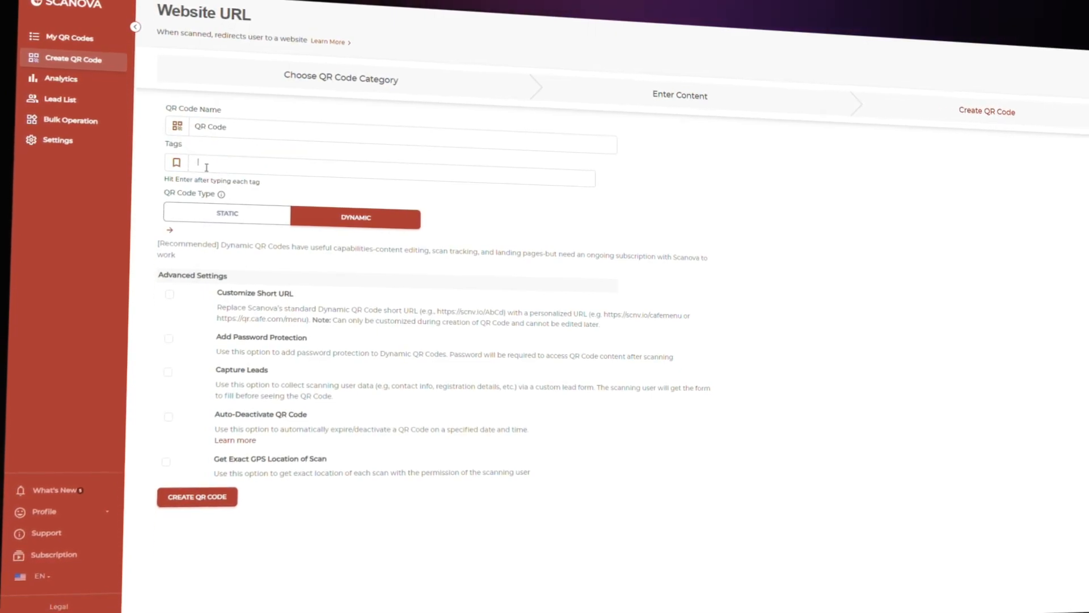
Tag the code 'Instagram QR CODE', keep it Dynamic, and create it.
type("Instagram QR")
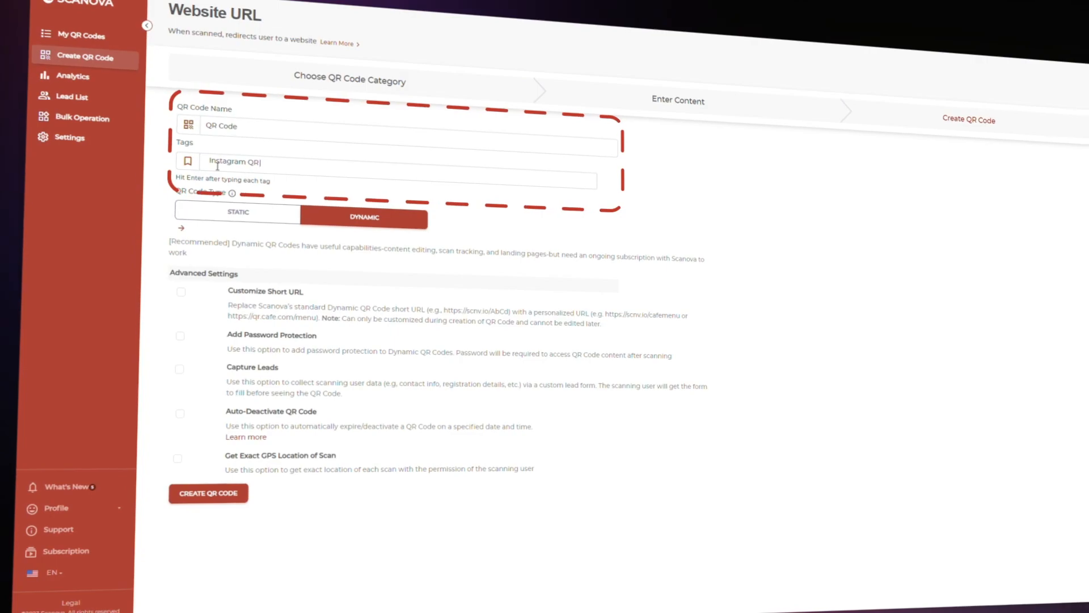
type("CODE")
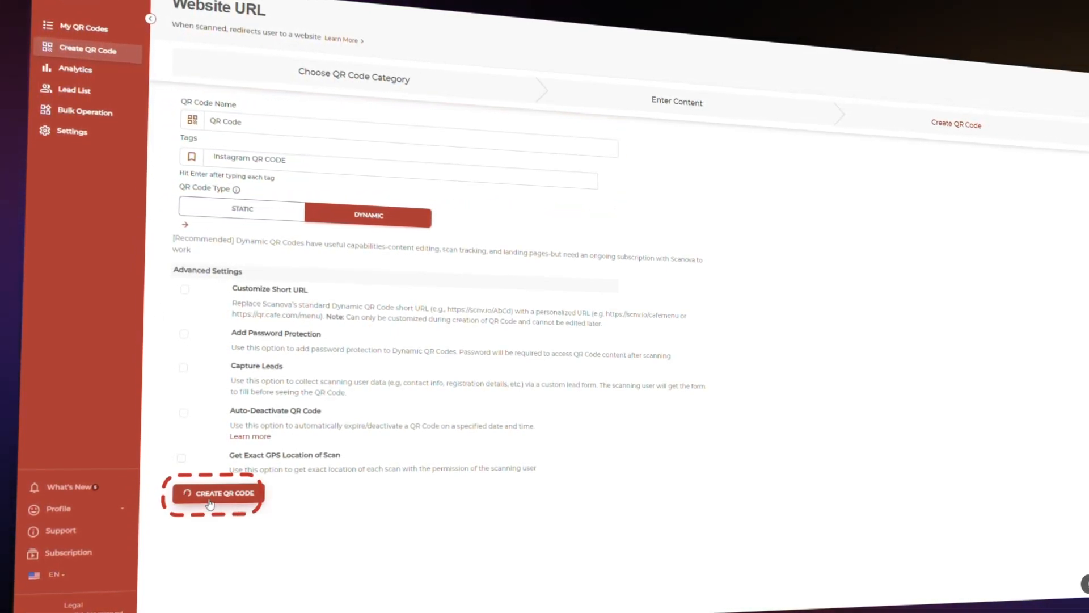
left_click(217, 493)
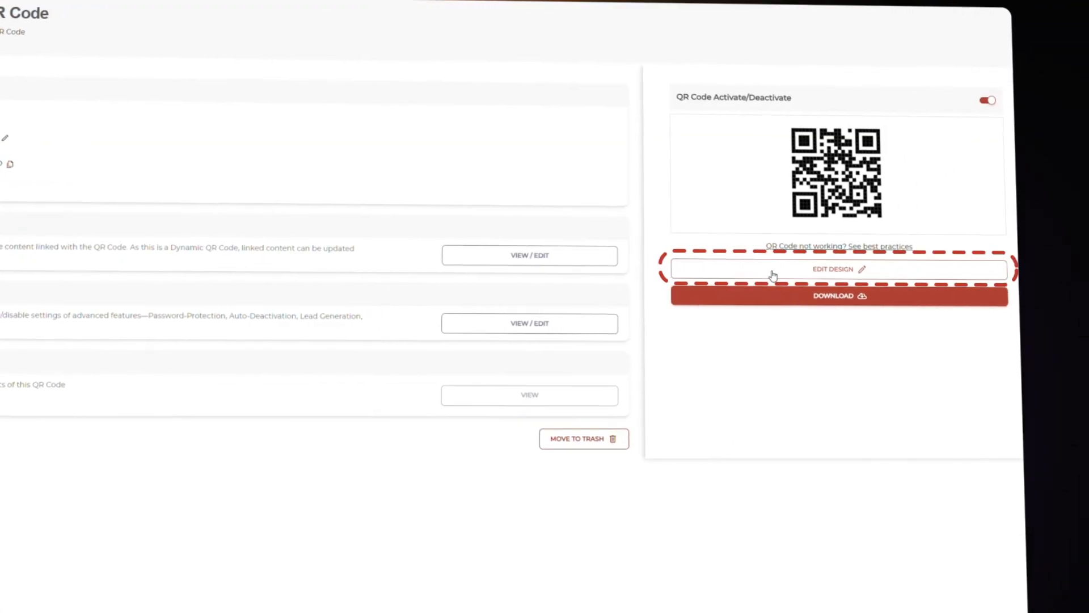
Edit the new code's design as a Custom Logo Design.
left_click(837, 269)
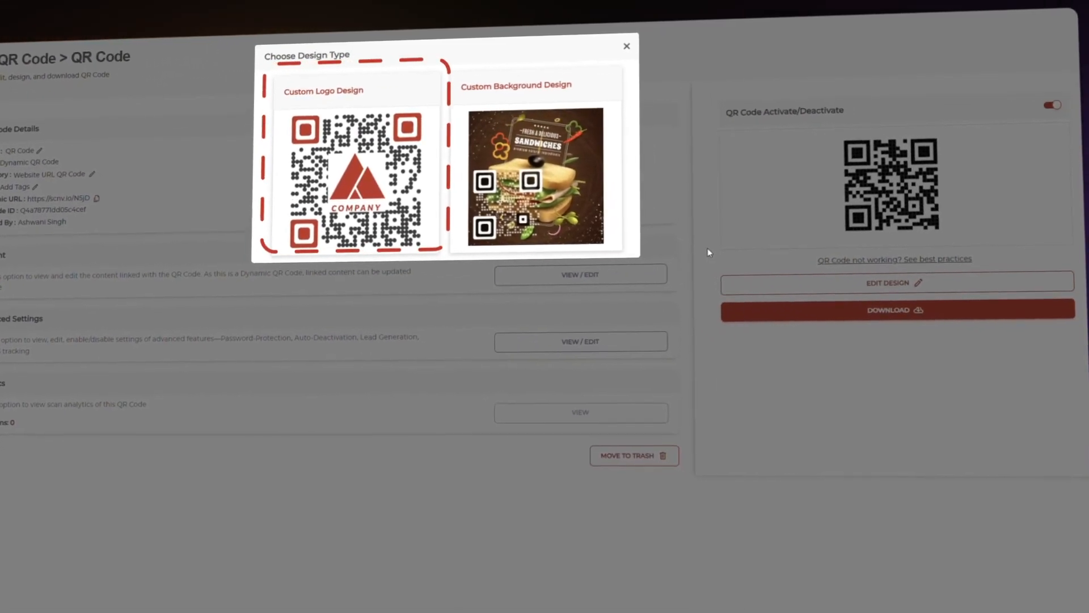
left_click(534, 174)
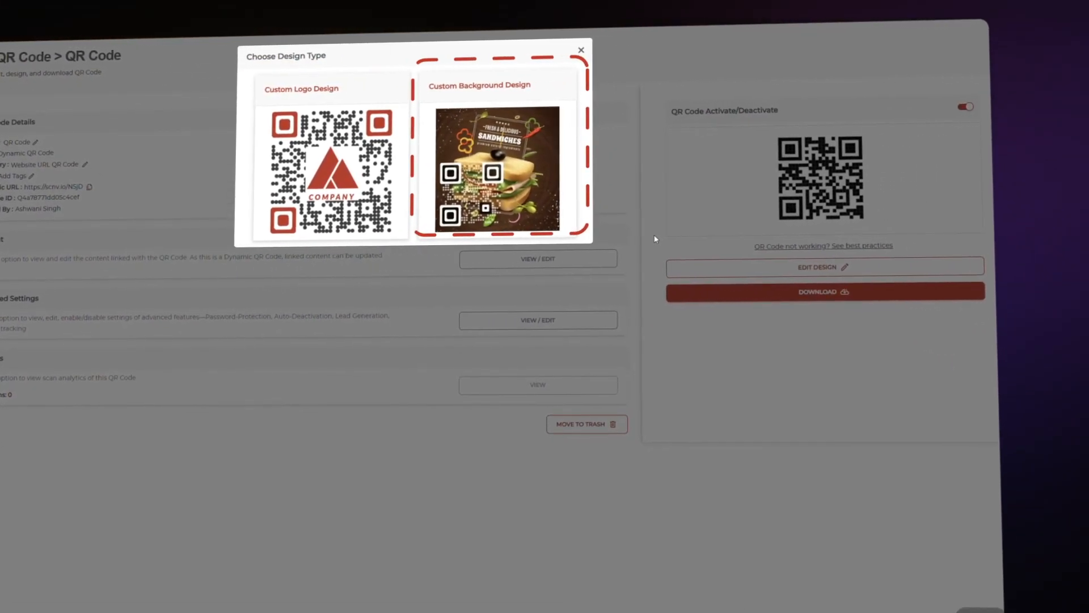
left_click(332, 167)
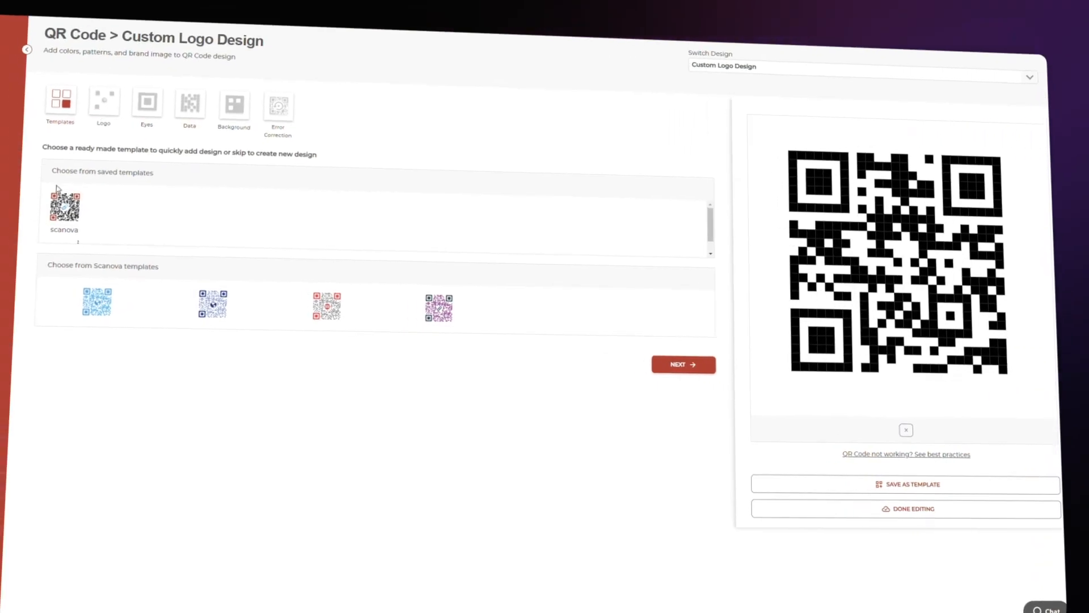
Add the Instagram logo, a dotted data pattern and rounded eyes, then finish editing.
left_click(103, 105)
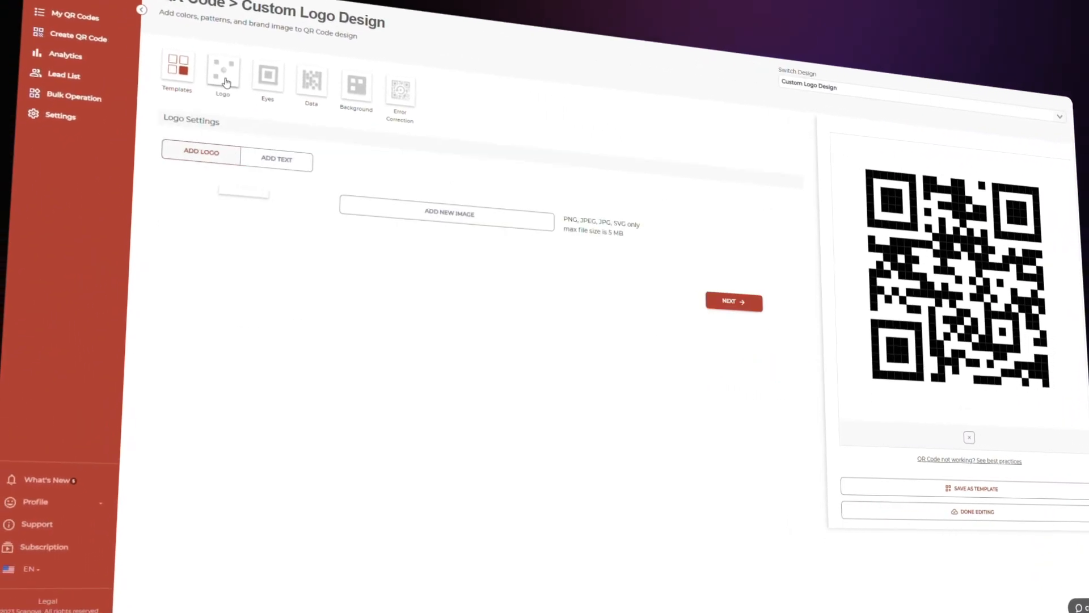
left_click(449, 213)
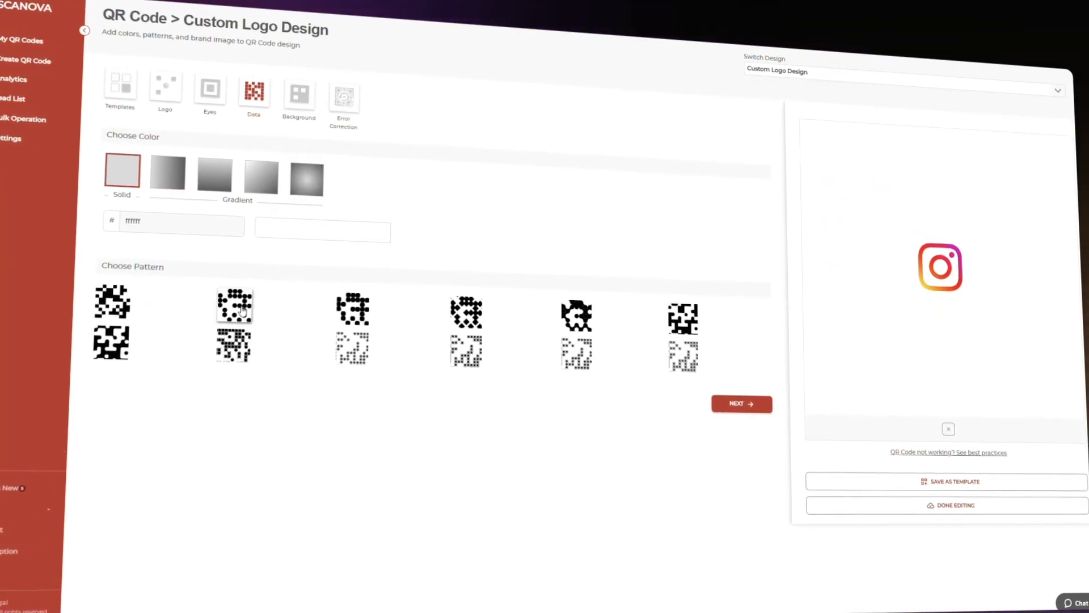
left_click(210, 94)
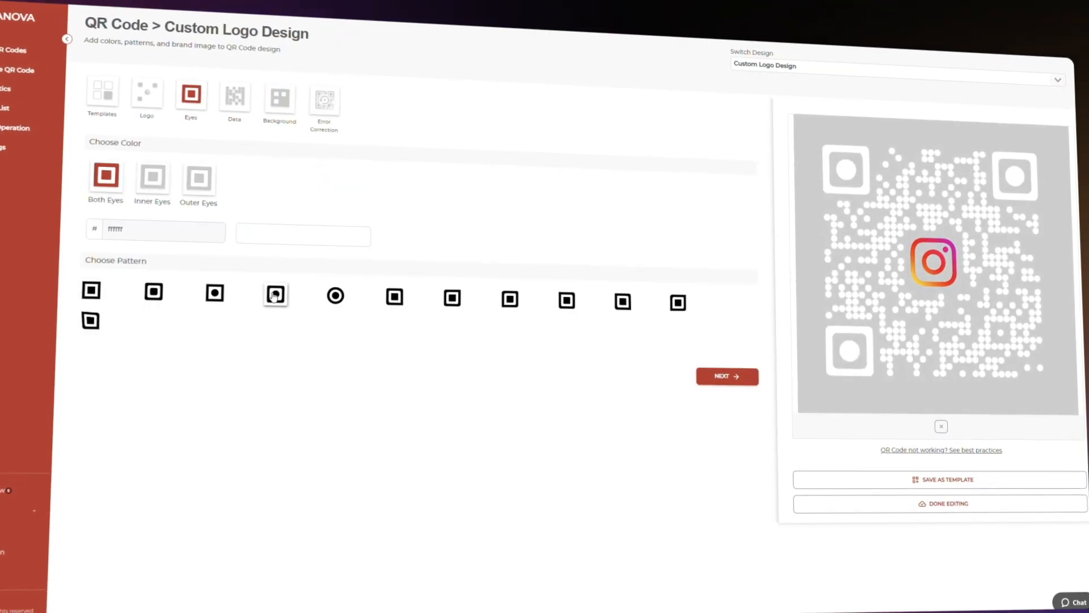
left_click(938, 503)
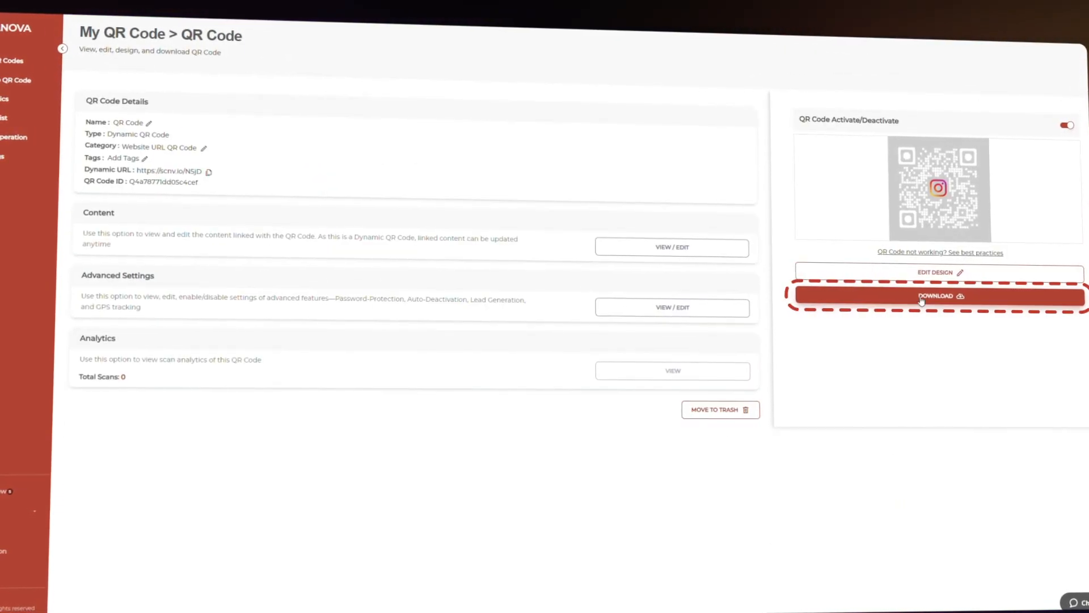
Download the finished Instagram-styled QR code from its details page.
left_click(938, 296)
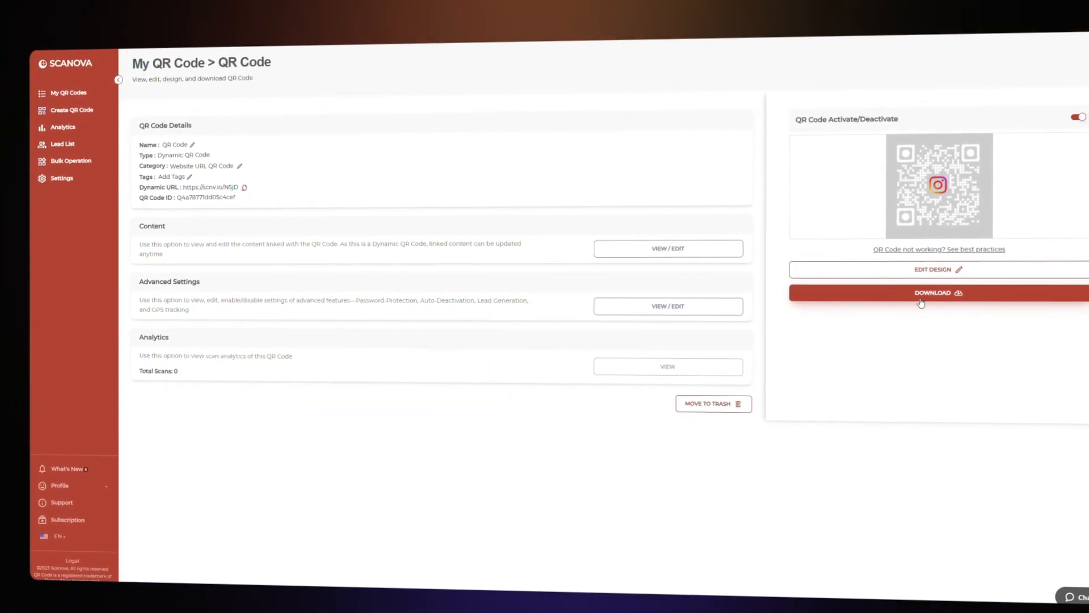
left_click(938, 292)
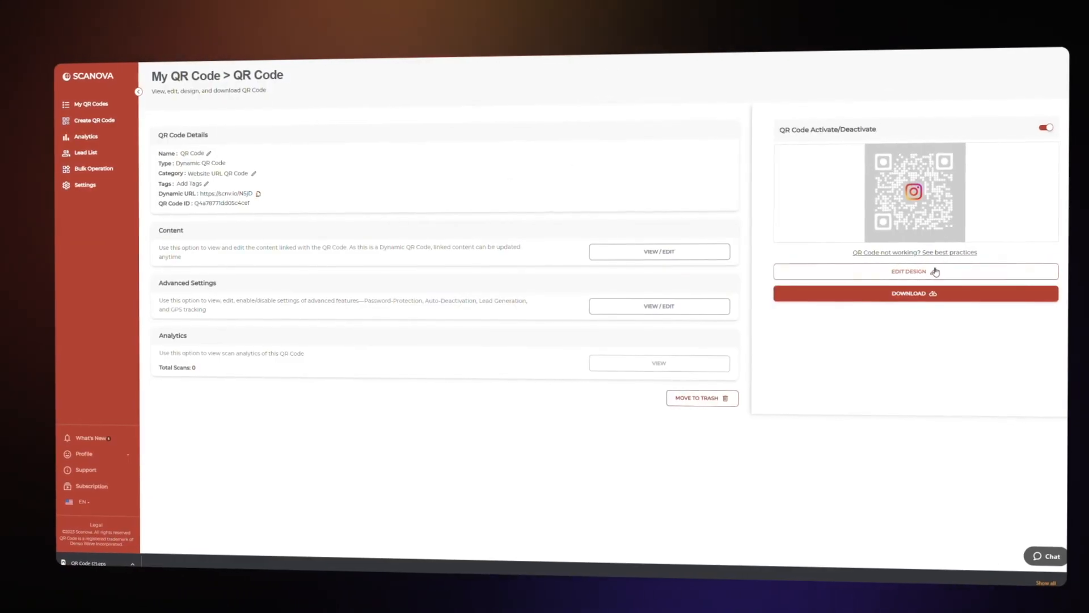
left_click(914, 292)
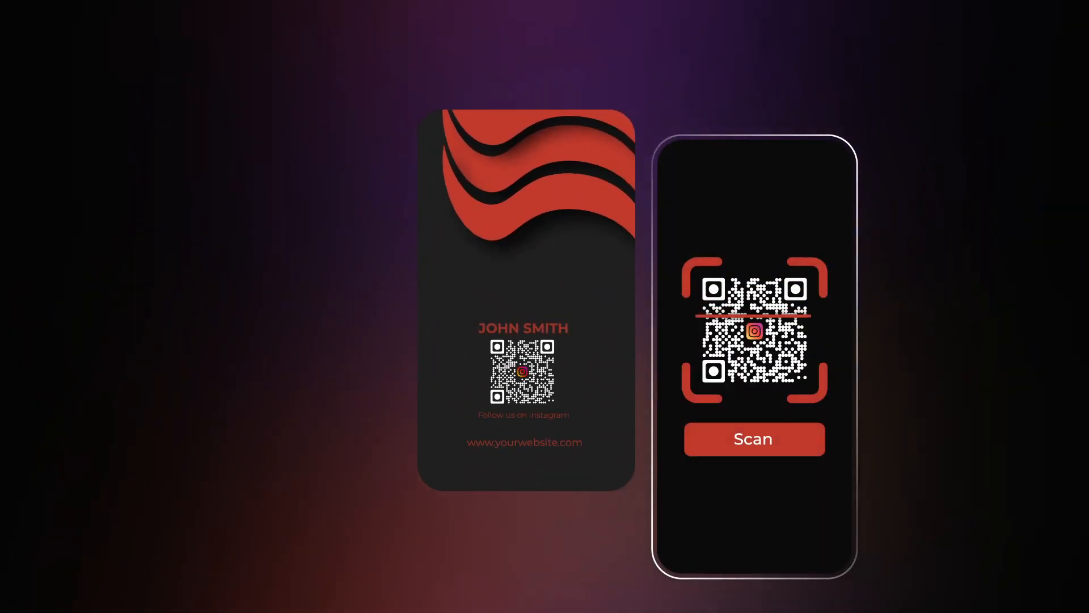
left_click(753, 437)
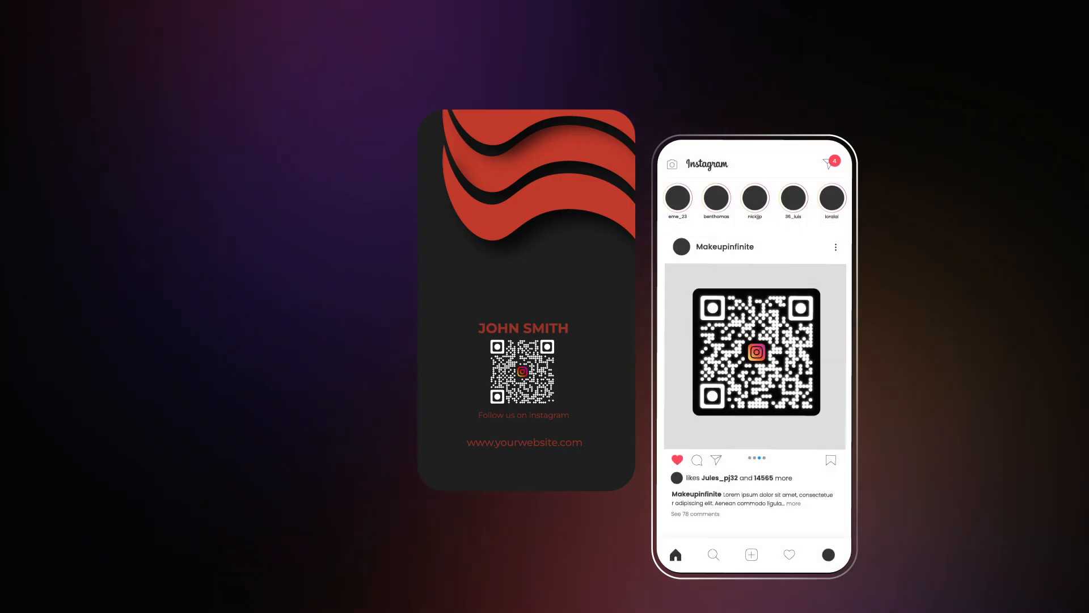